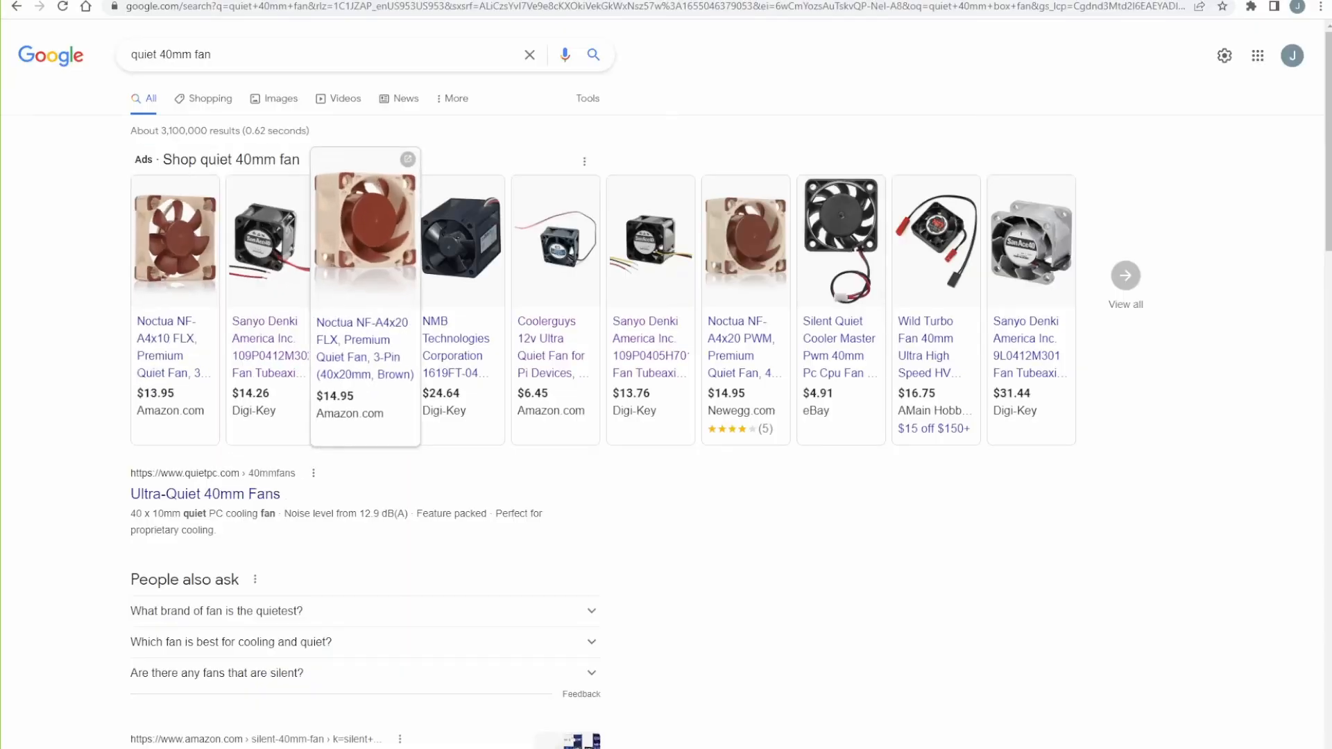
mouse_move(841, 240)
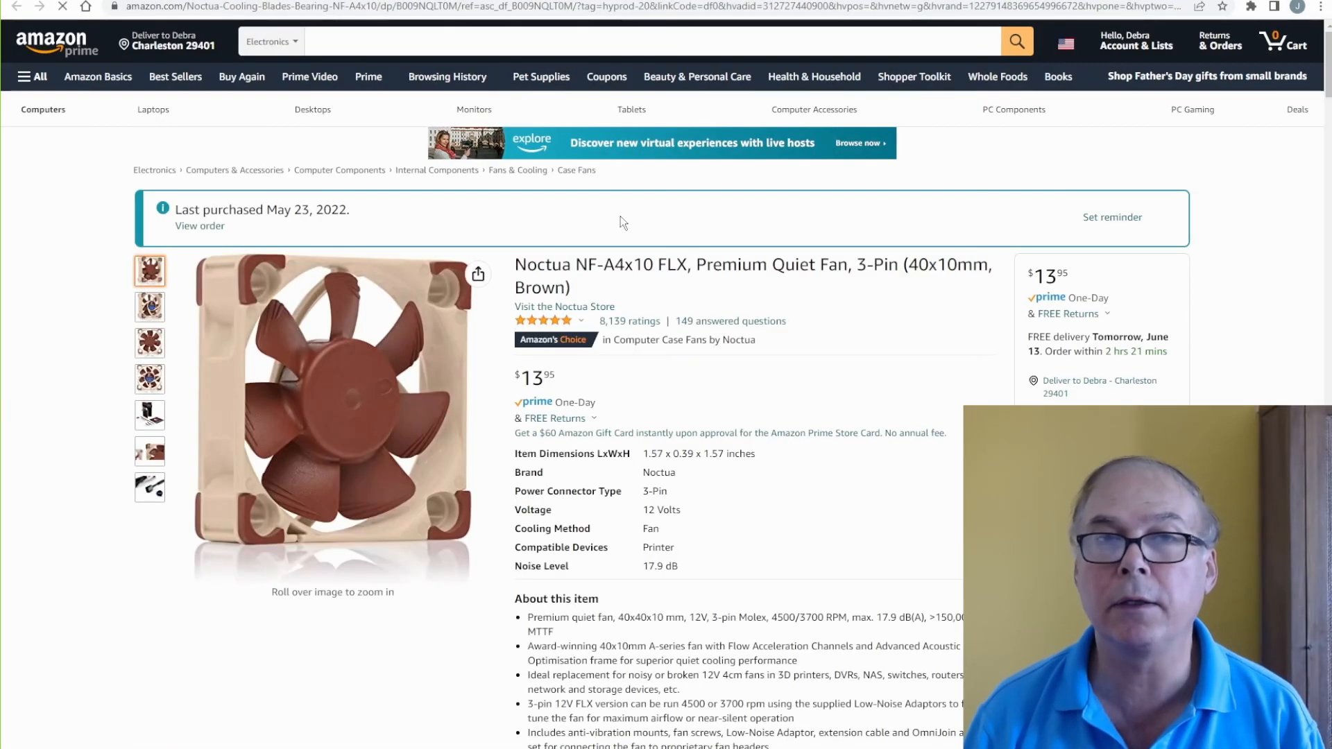
scroll(down, 3)
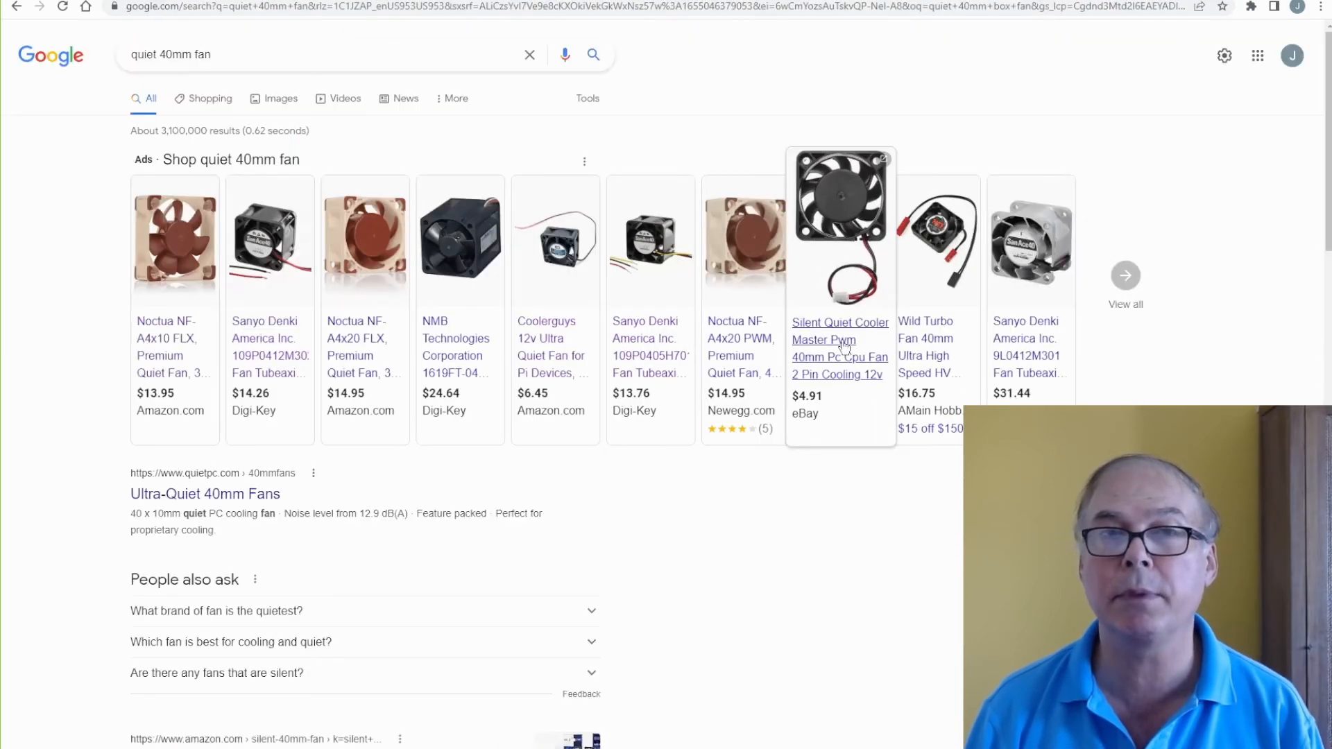
click(926, 347)
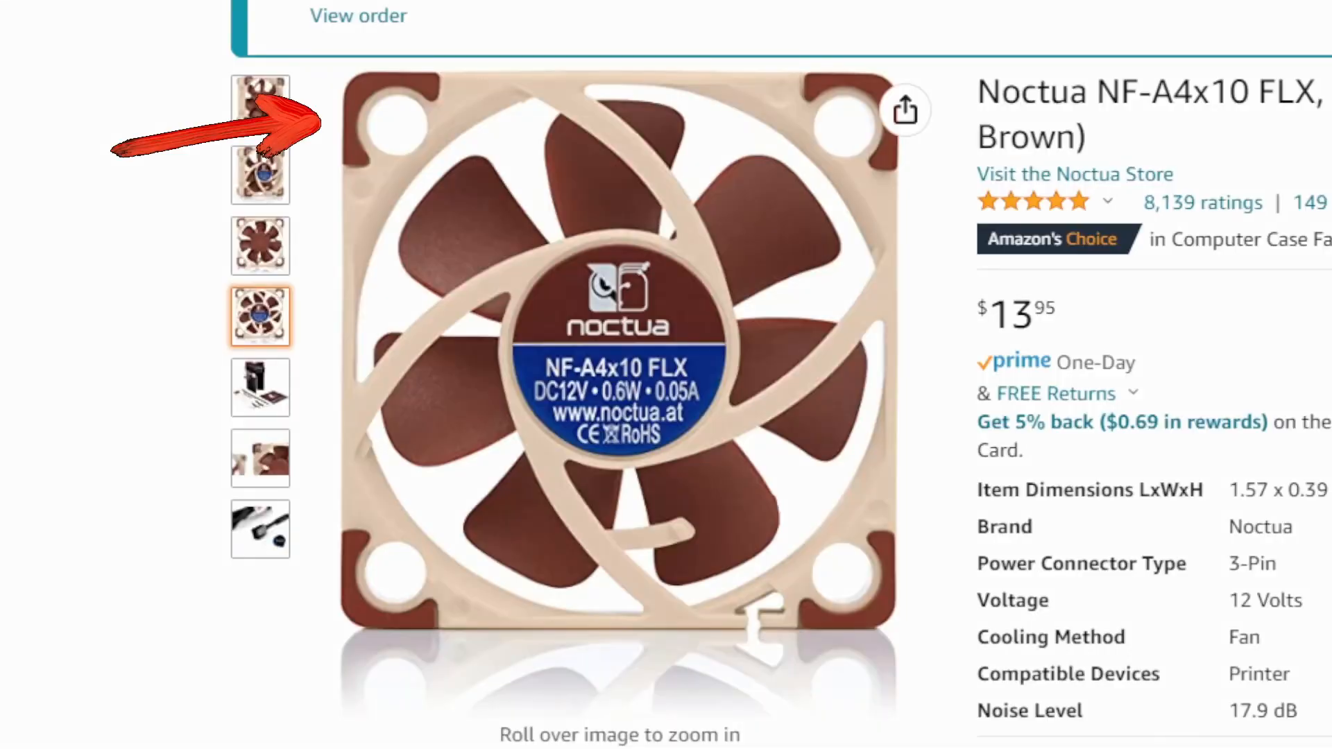
Step: Browse the Noctua fan's gallery photos — front view, angled view, 3-pin connector — ending on the box and accessories shot
click(259, 246)
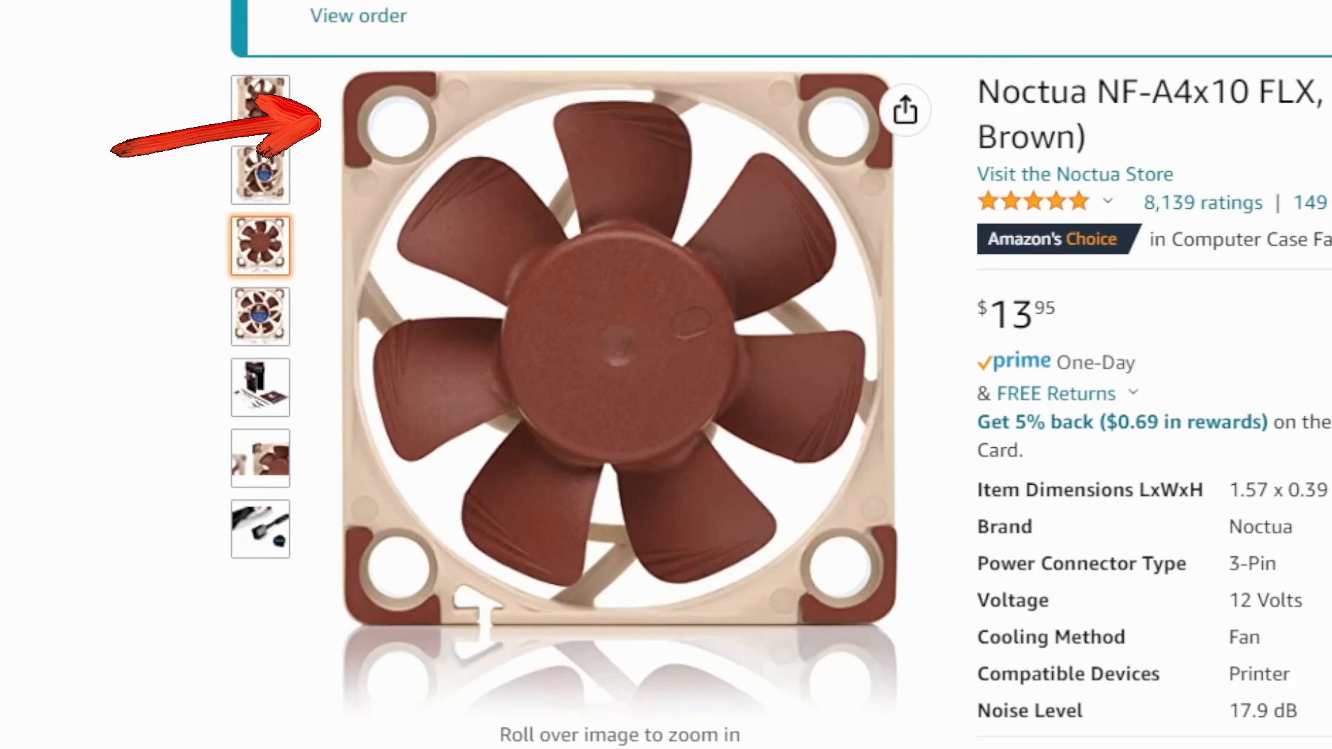
click(260, 175)
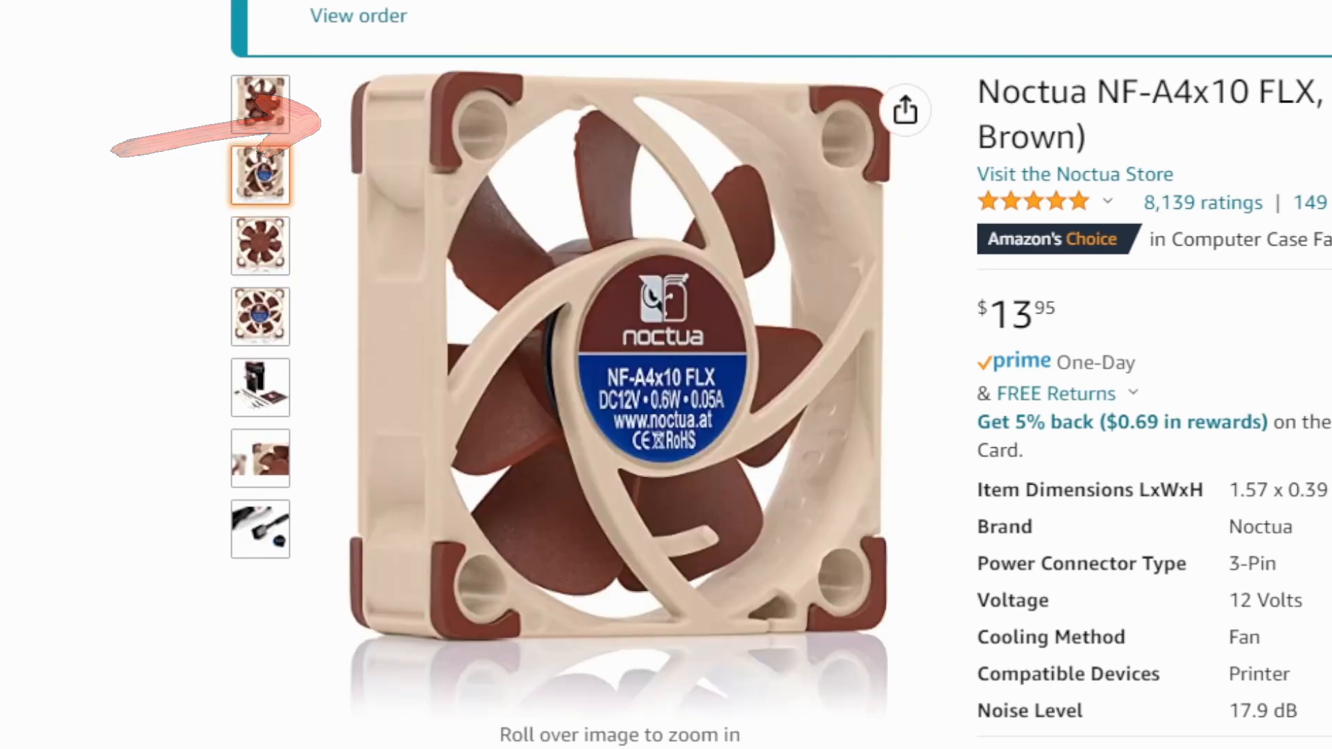
click(259, 387)
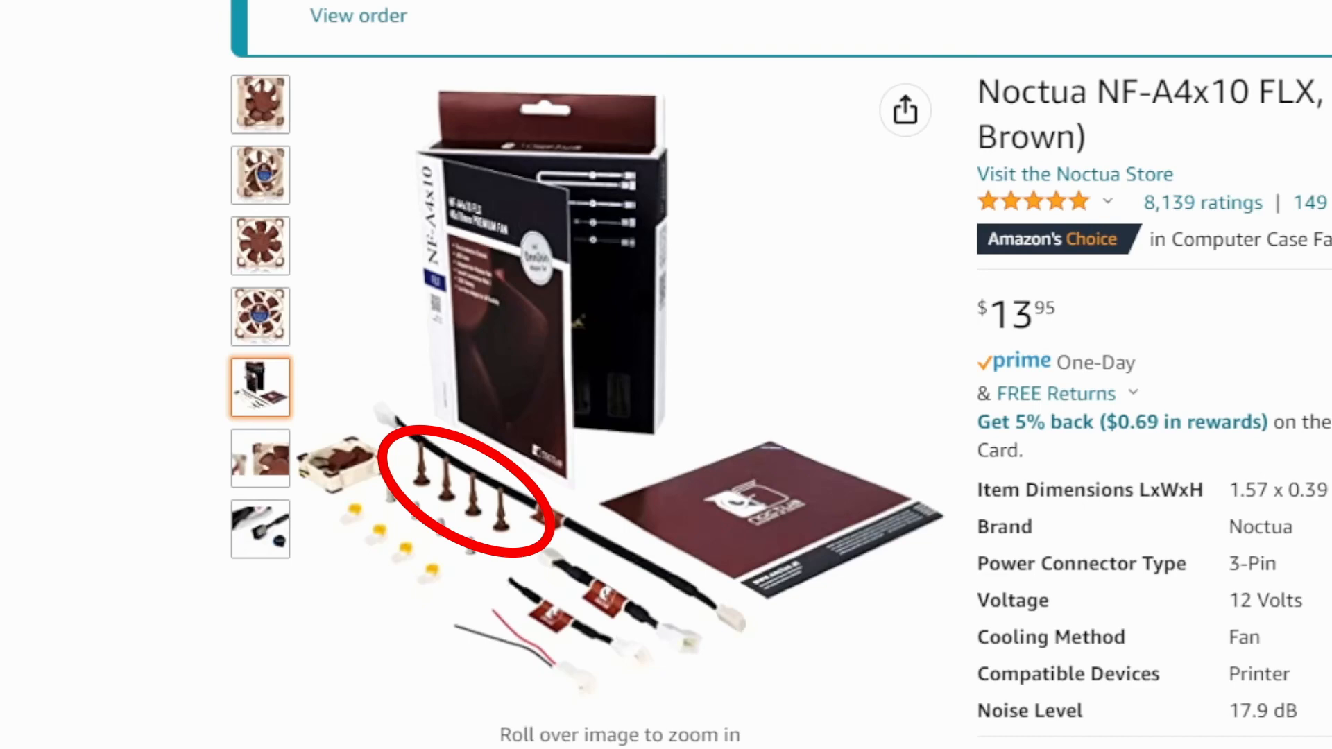
click(259, 529)
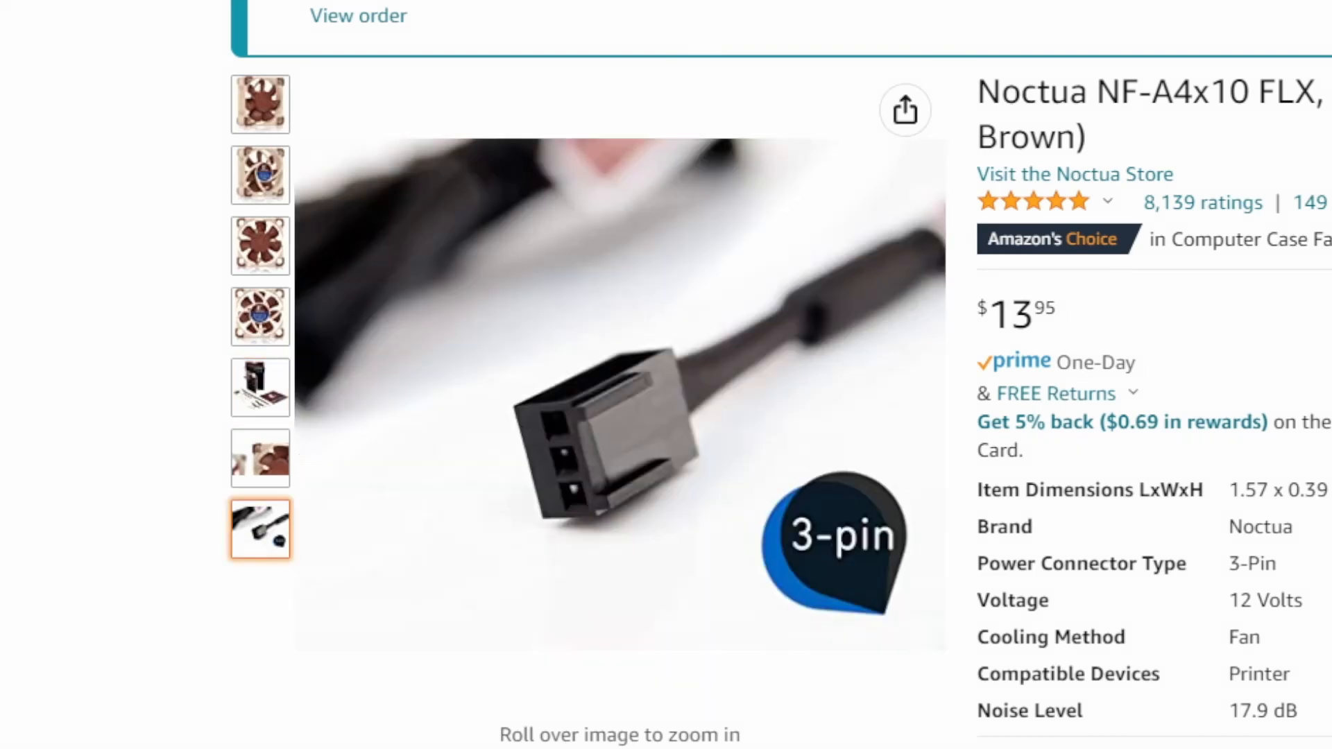
click(259, 387)
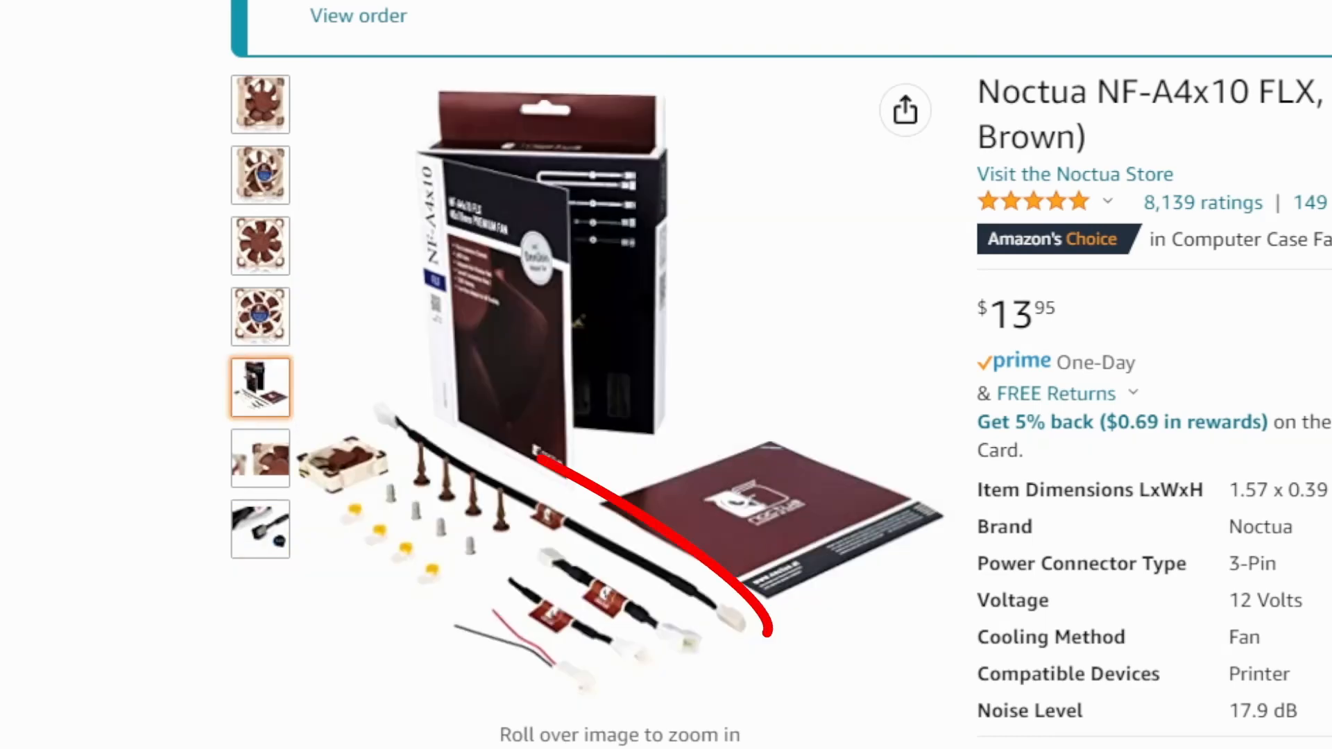